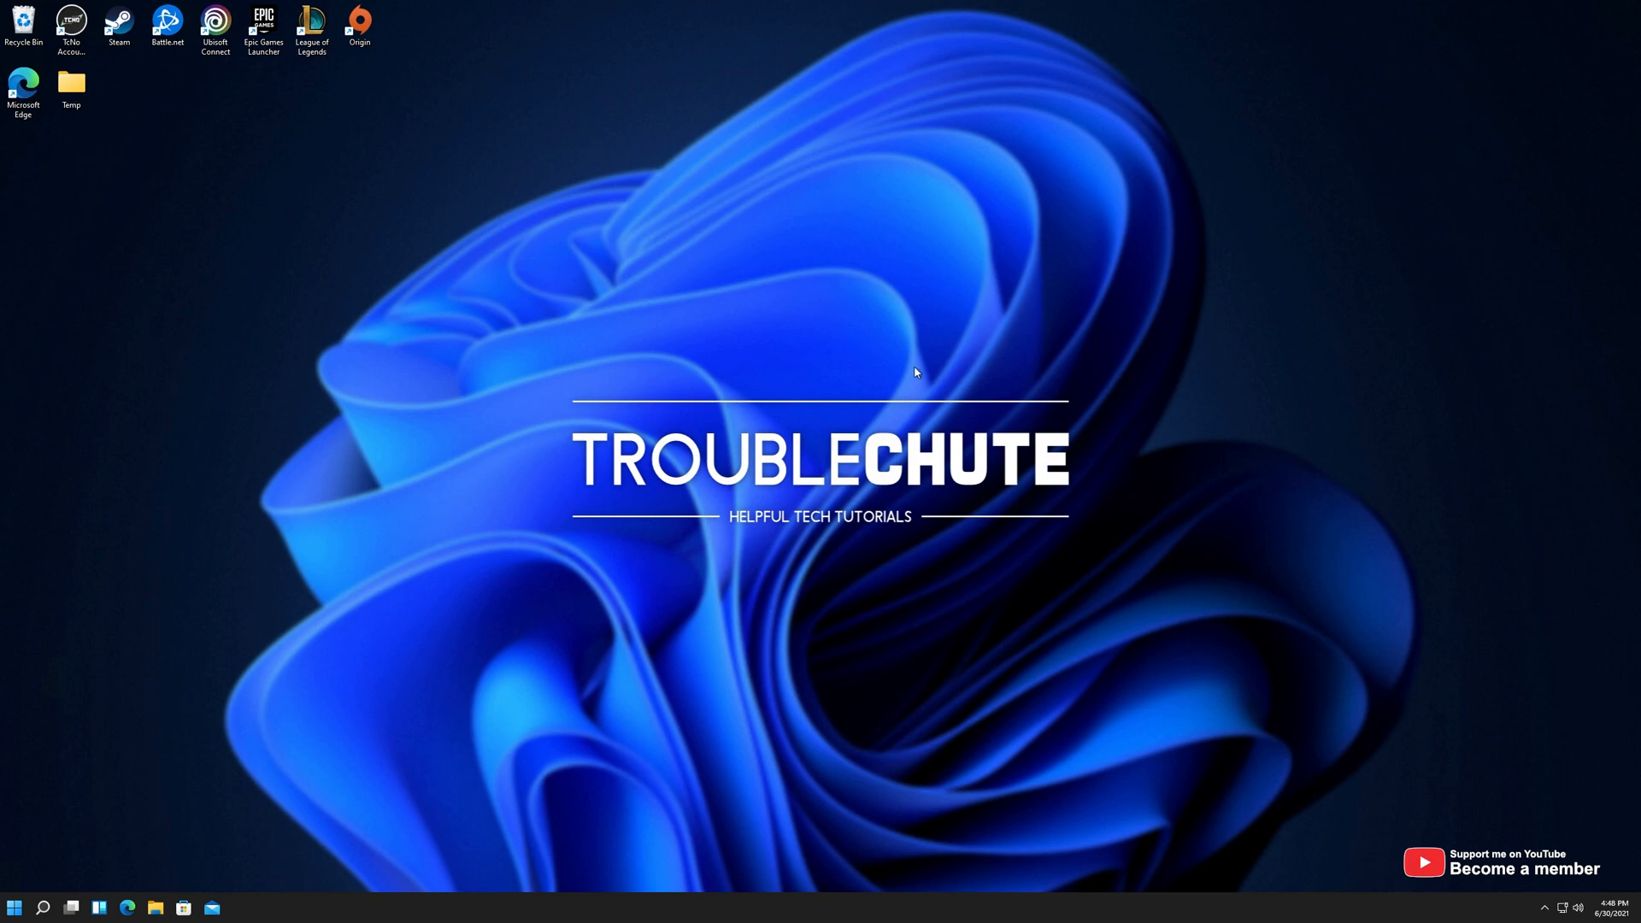
Open a File Explorer window and navigate via This PC into Local Disk (C:).
click(156, 906)
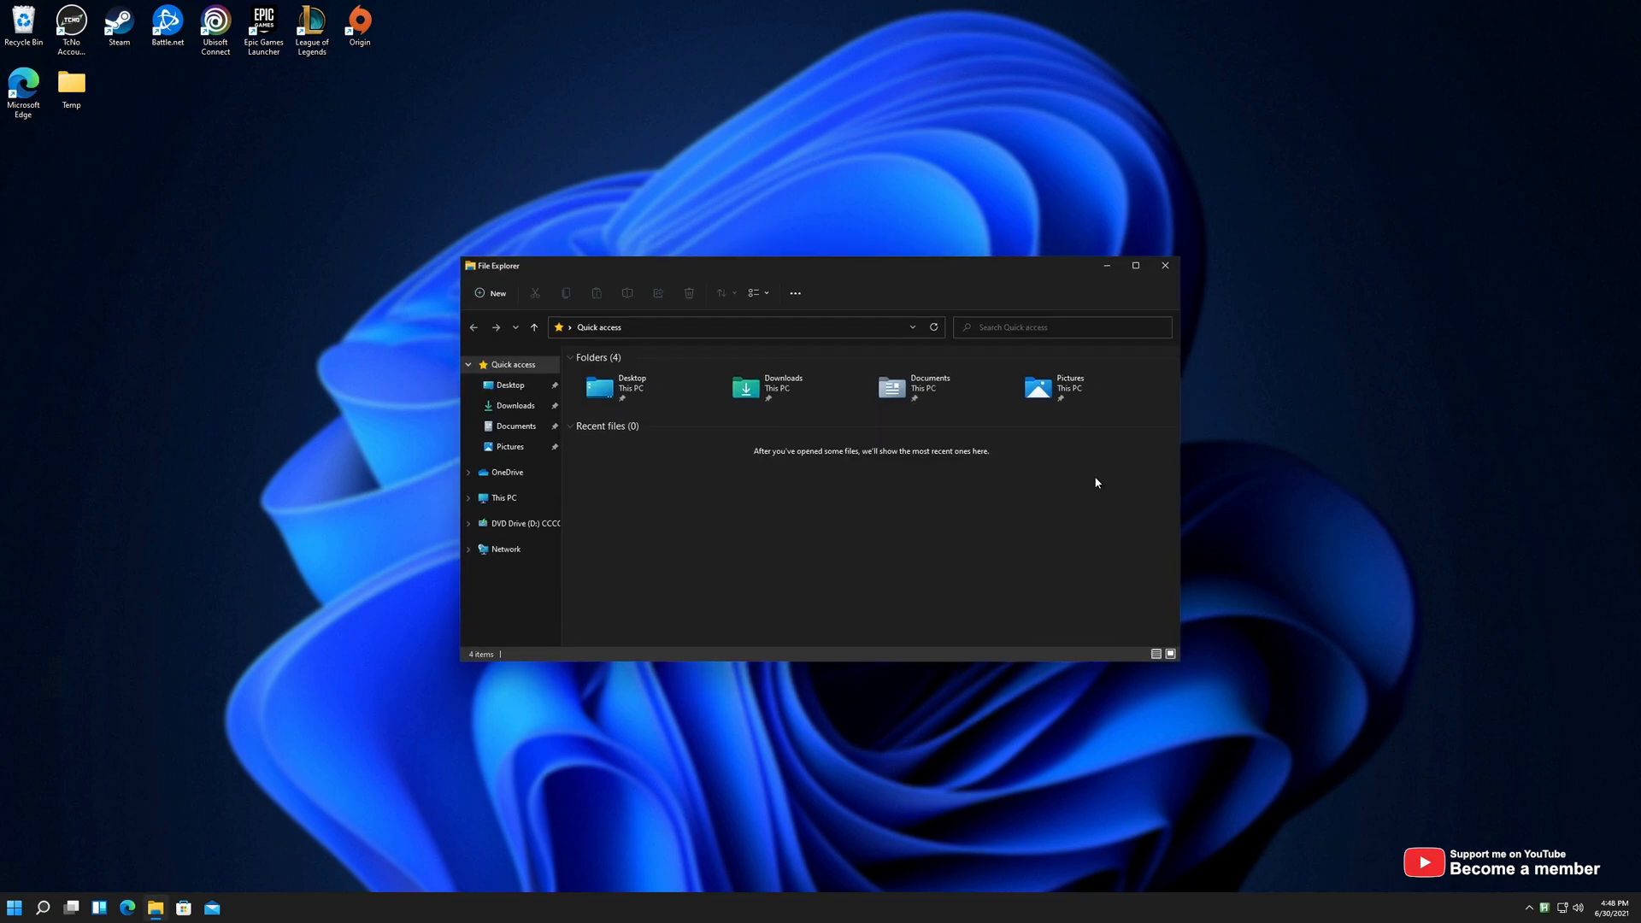
click(1135, 265)
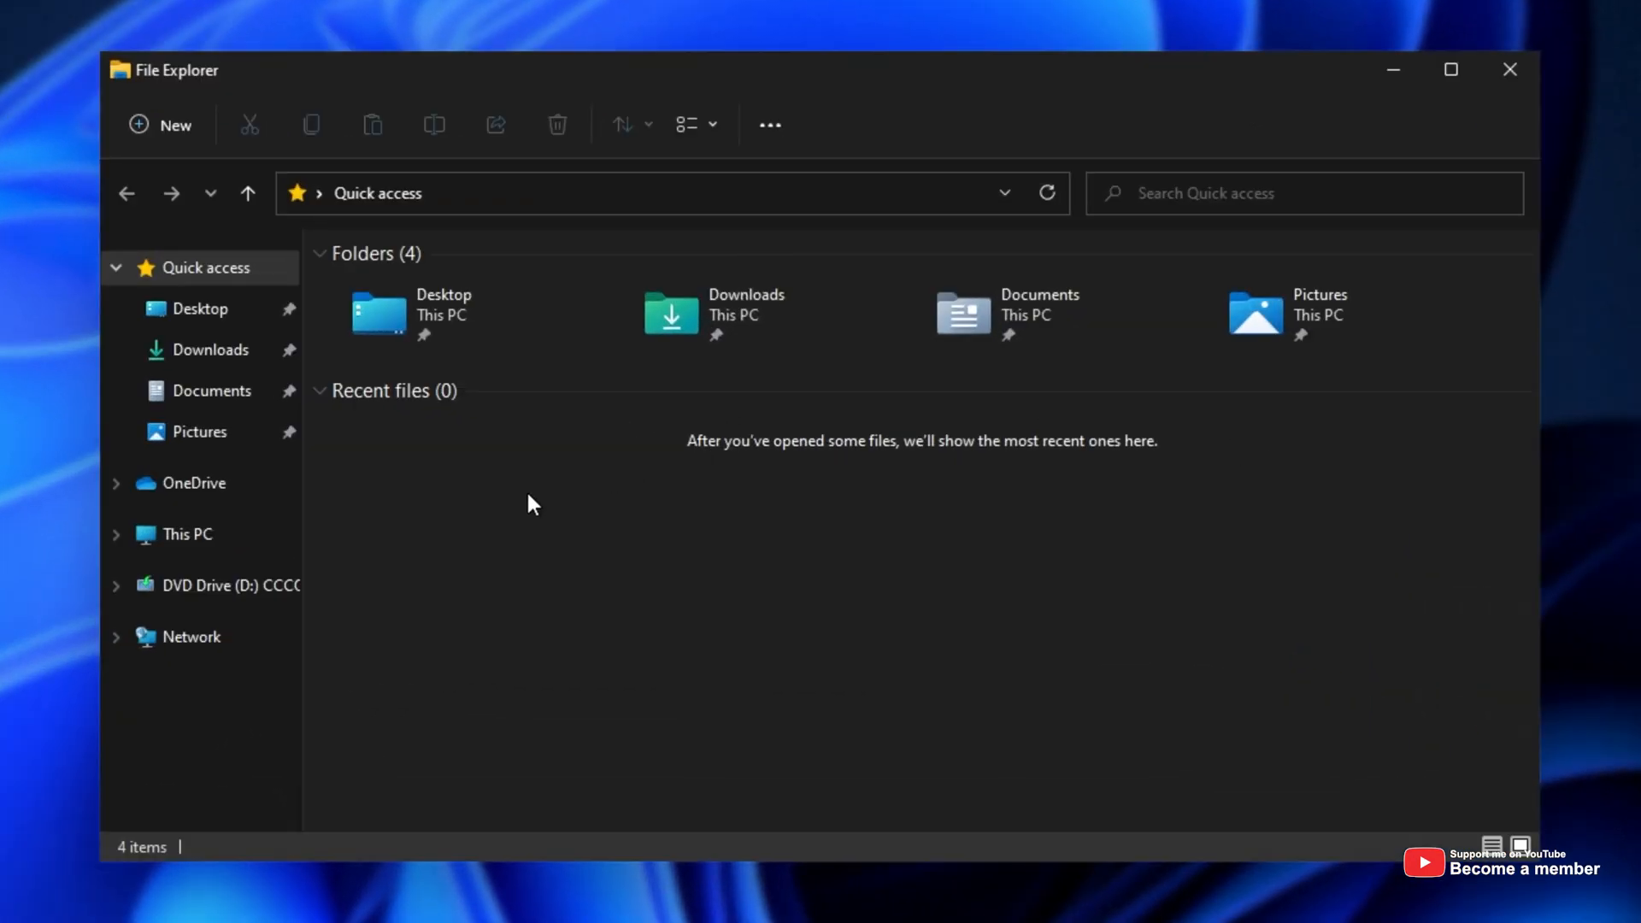
click(184, 534)
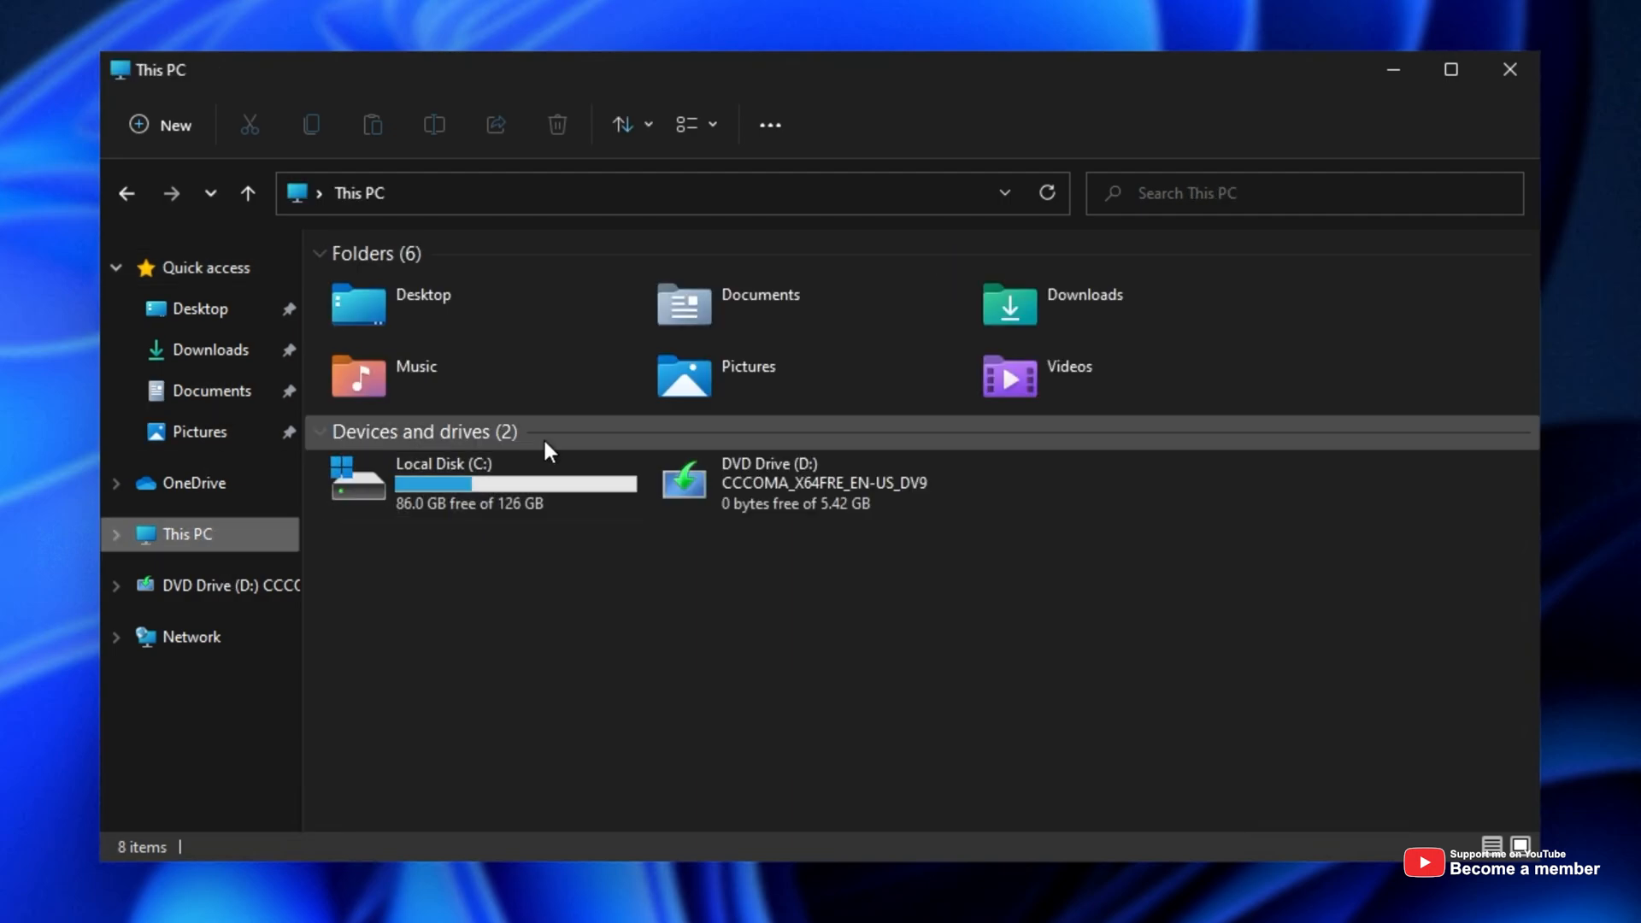
double_click(444, 482)
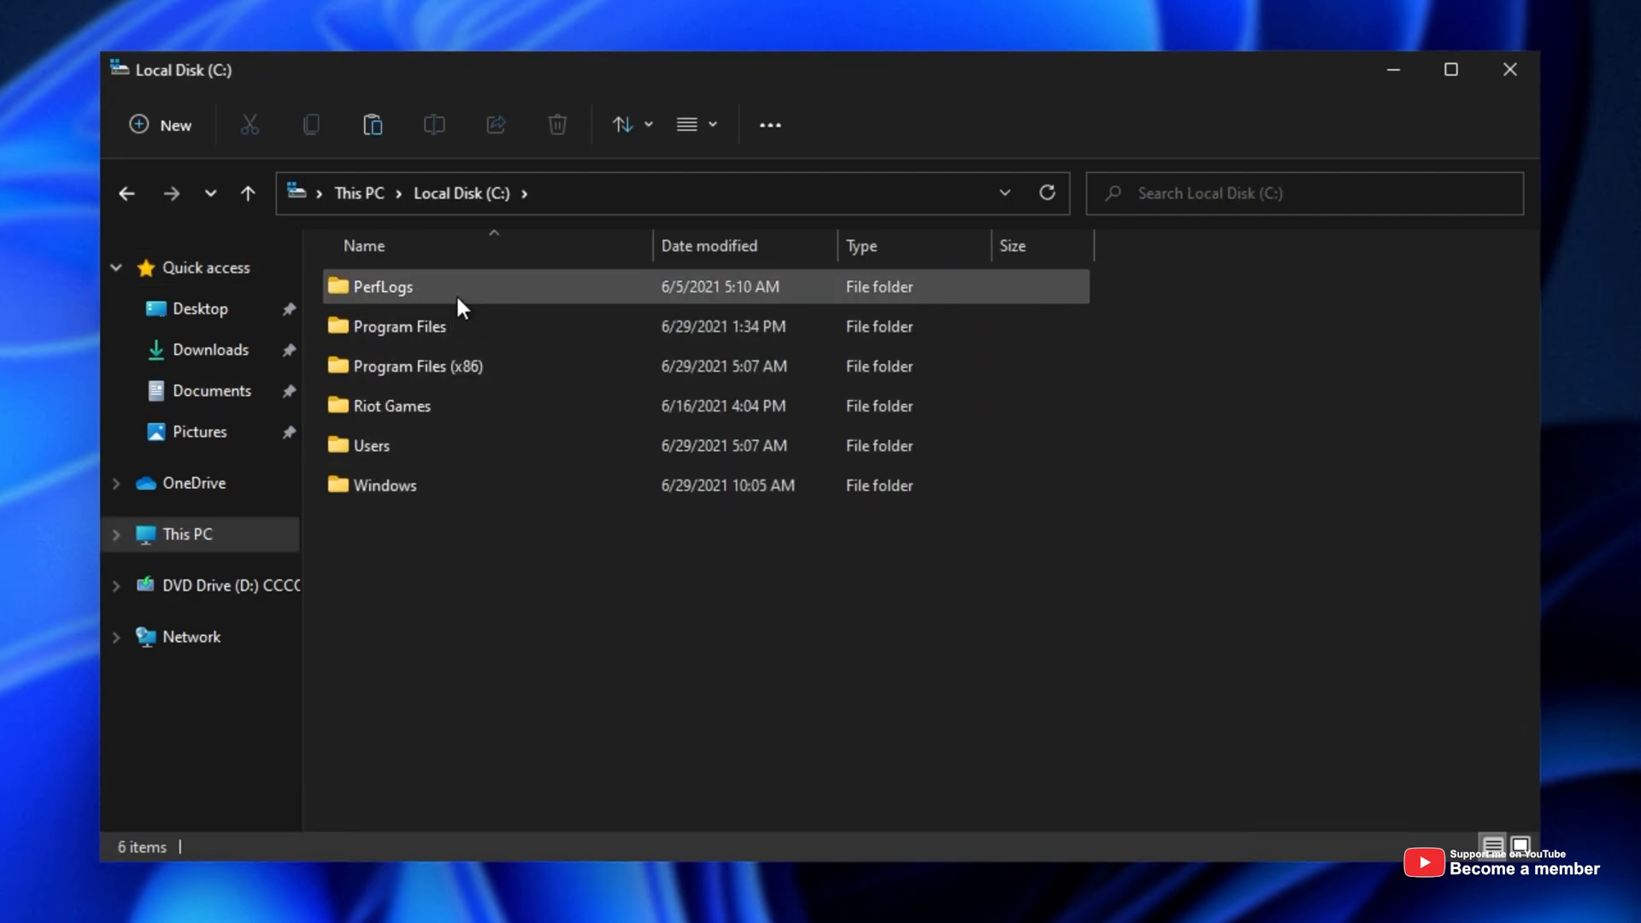
Select all six root folders of C: with Ctrl+A, then deselect.
key(ctrl+a)
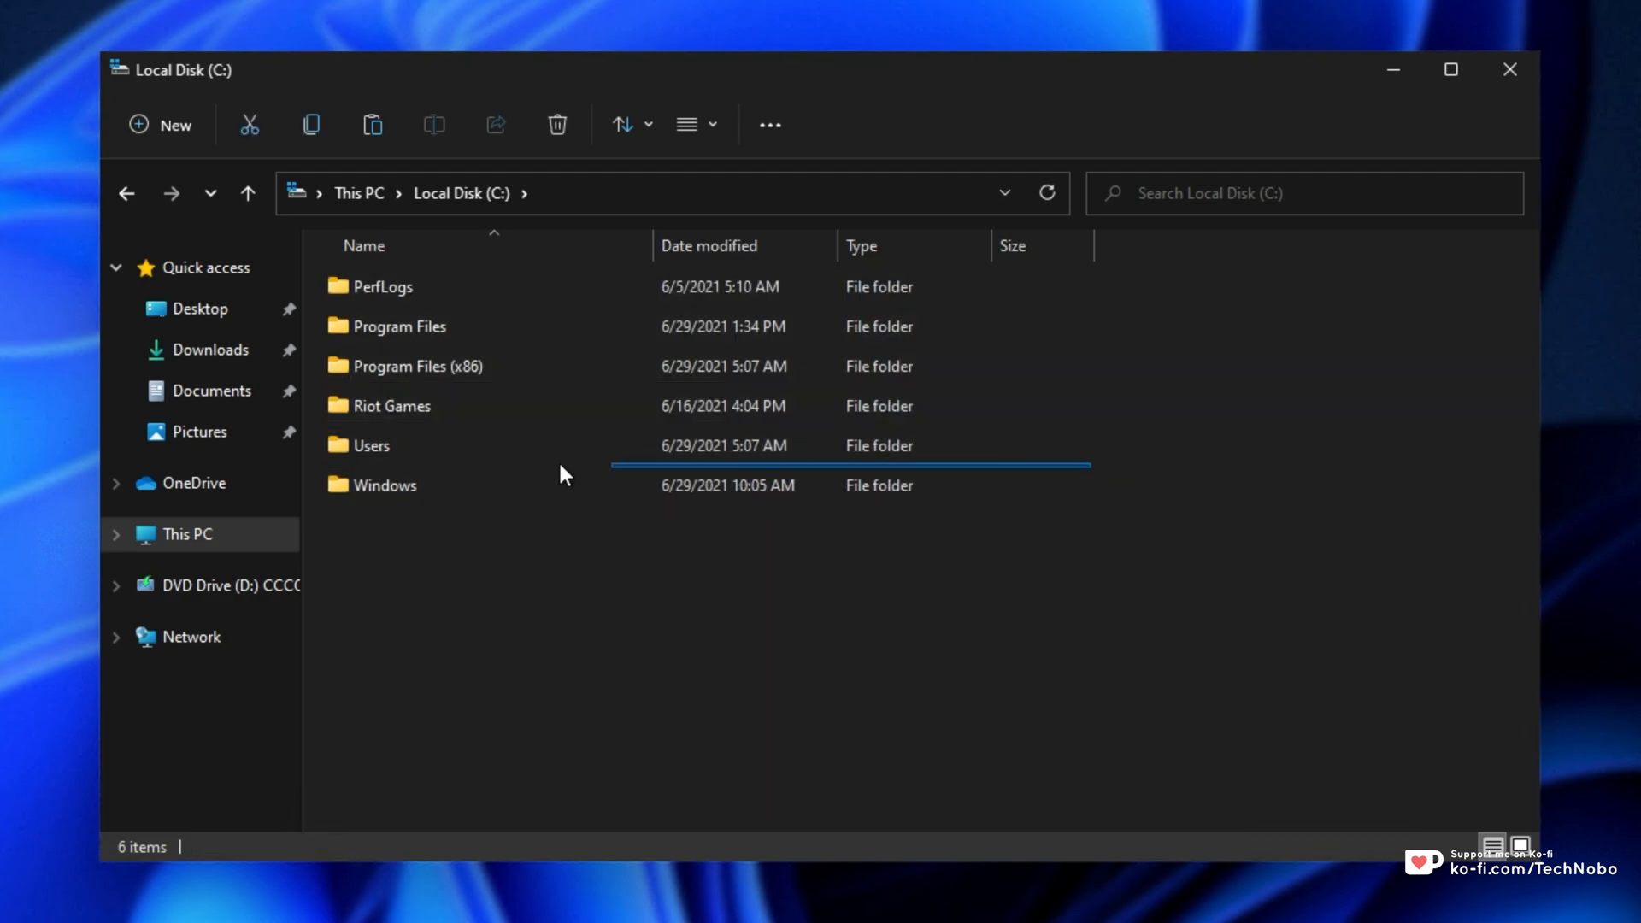
click(422, 563)
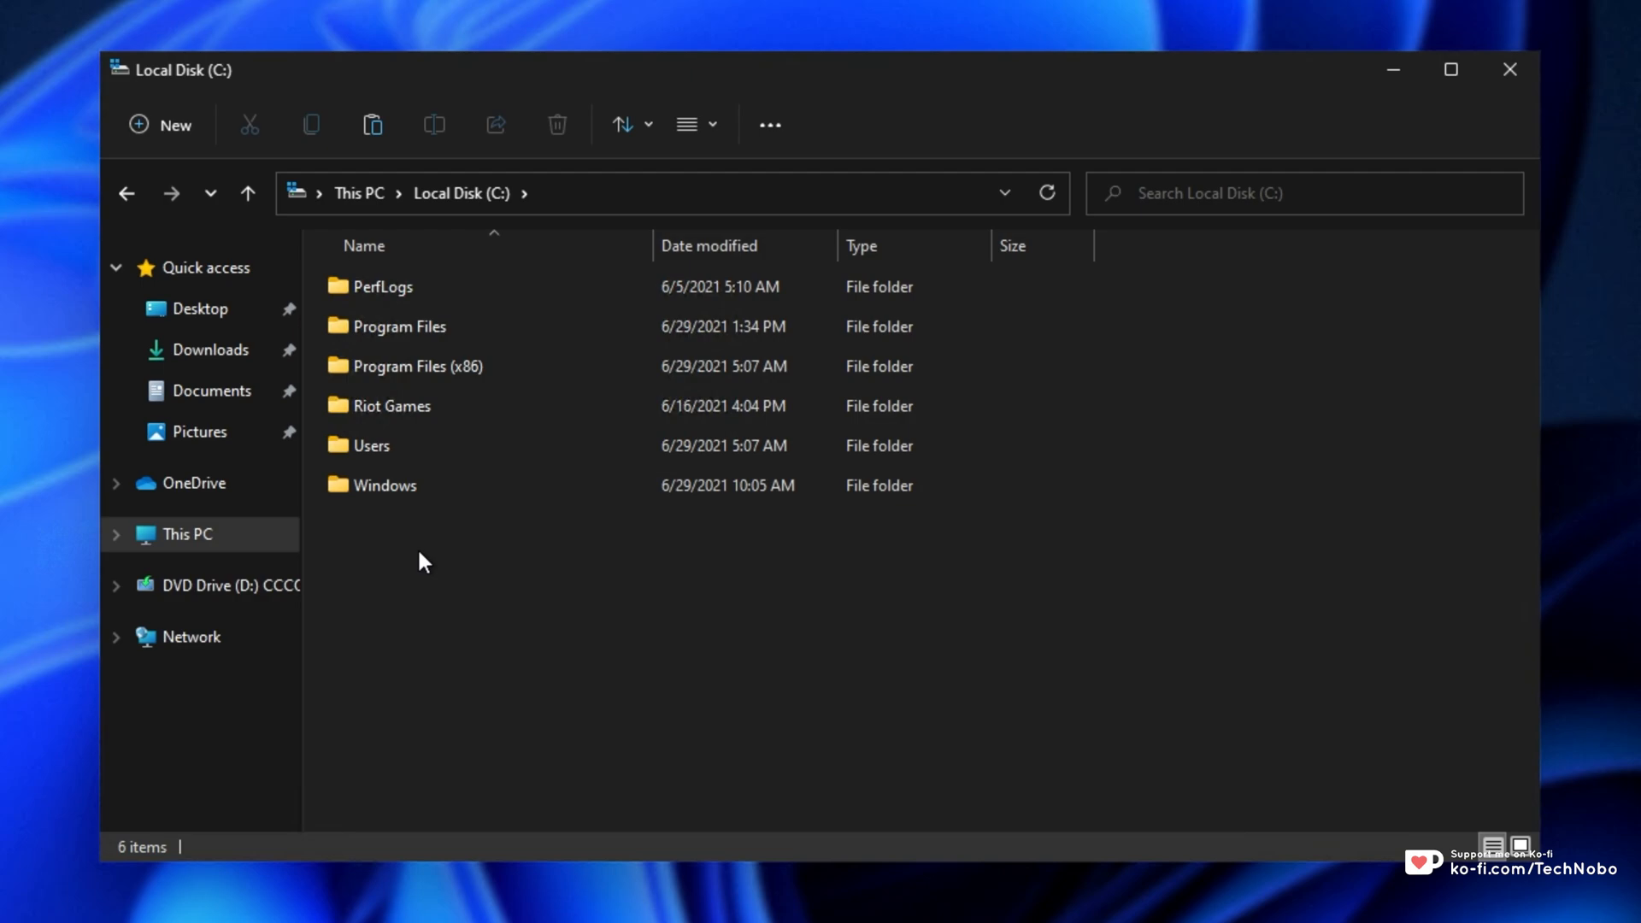
key(ctrl+a)
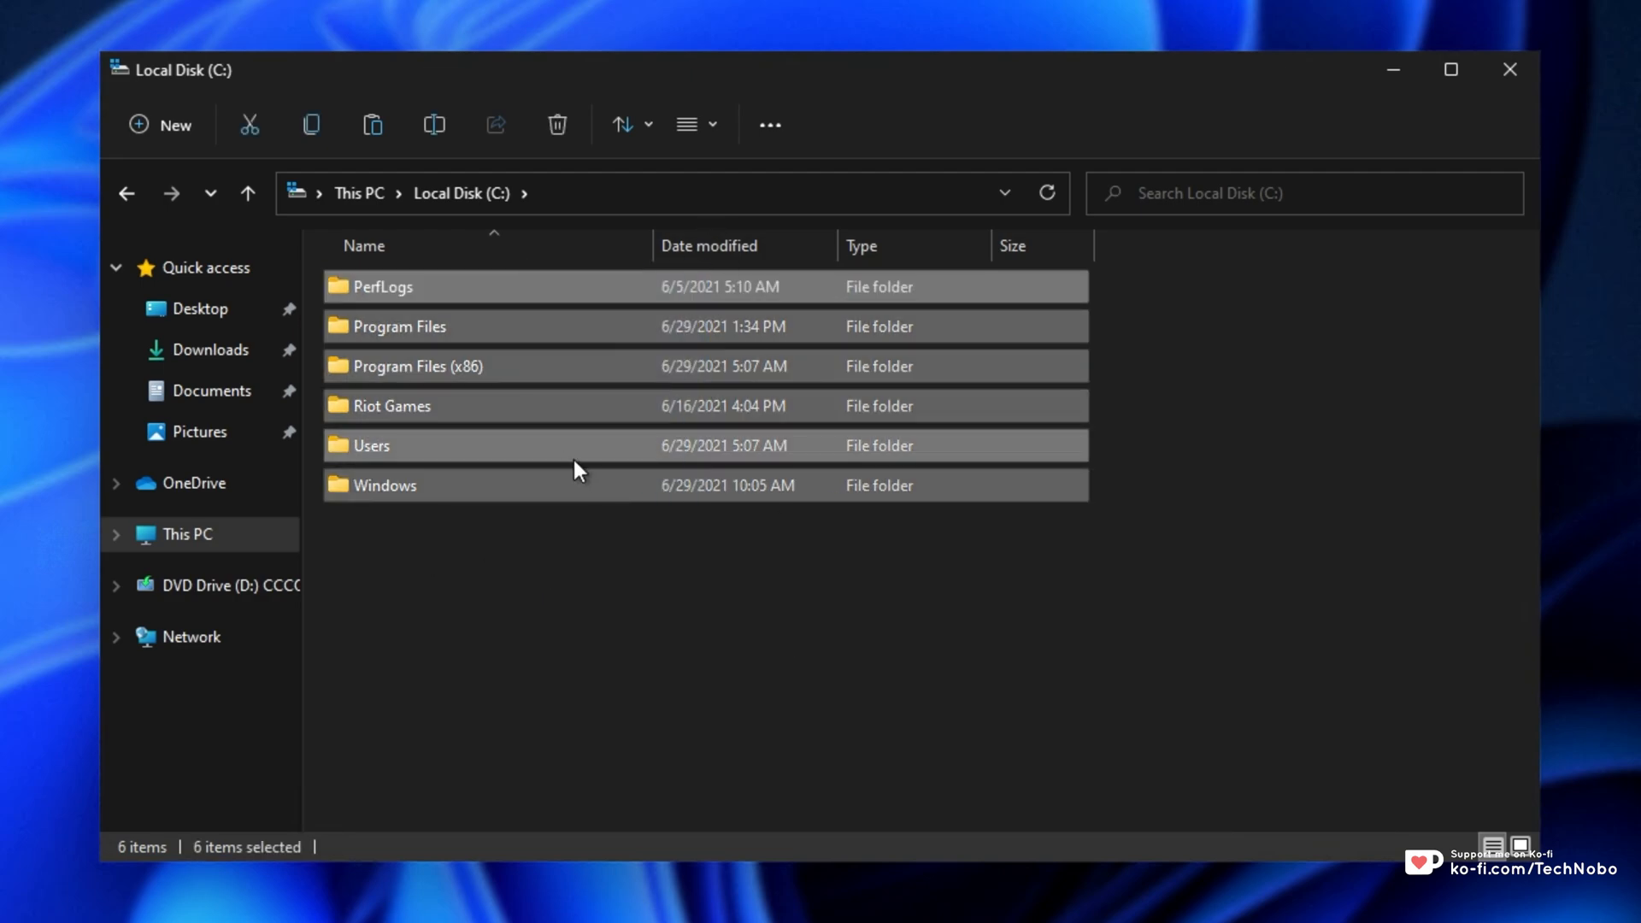
mouse_move(879, 170)
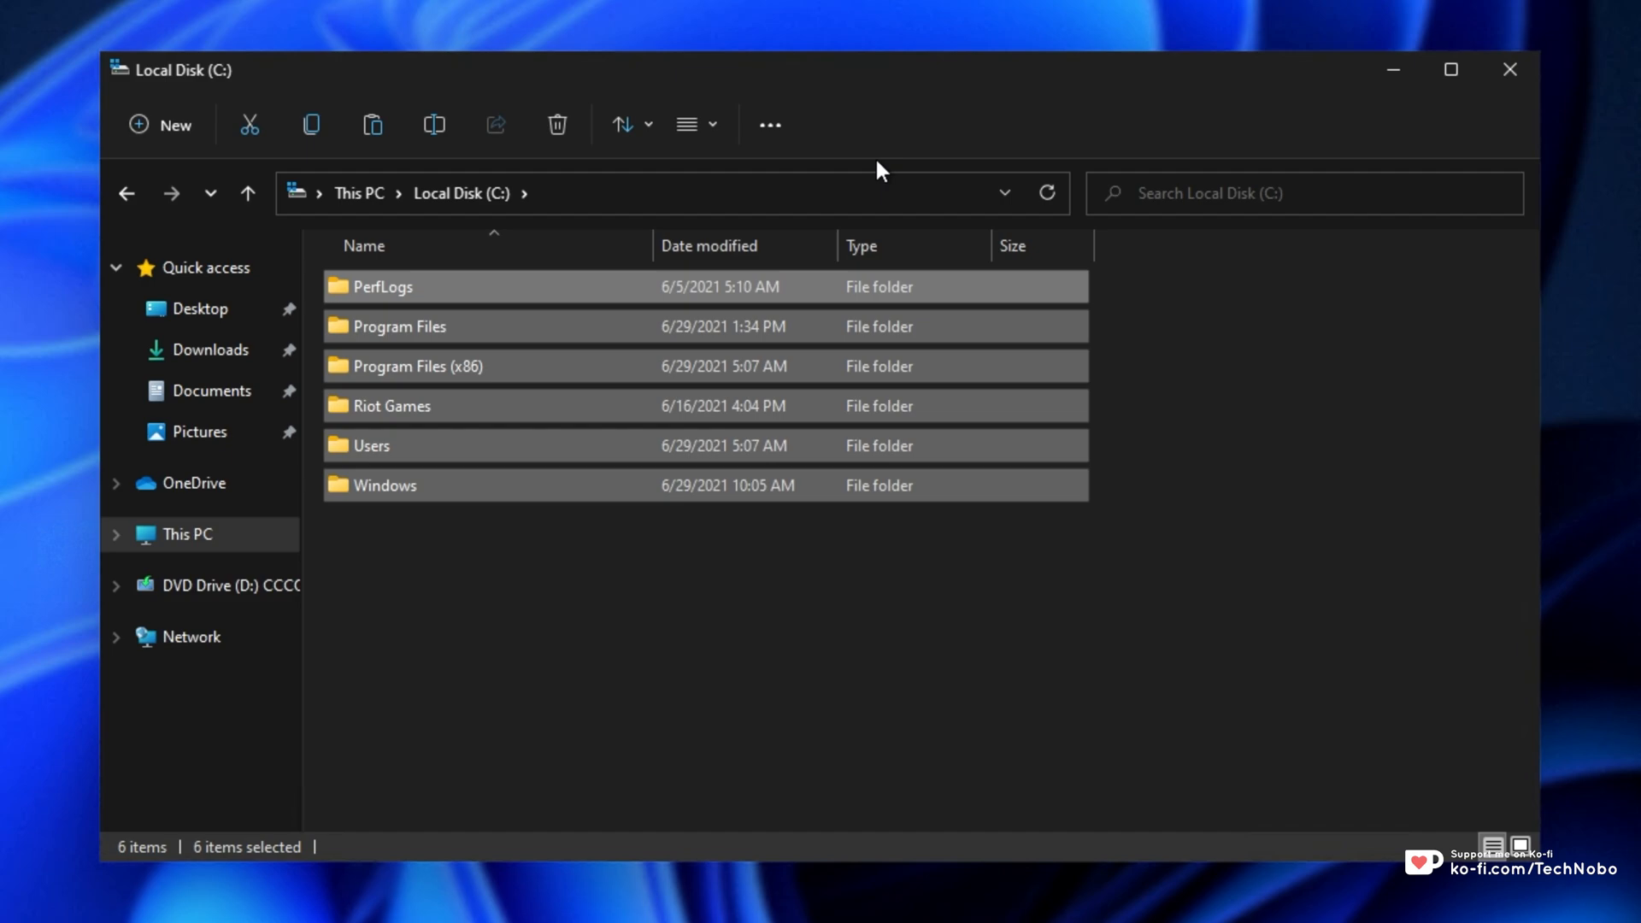
mouse_move(859, 257)
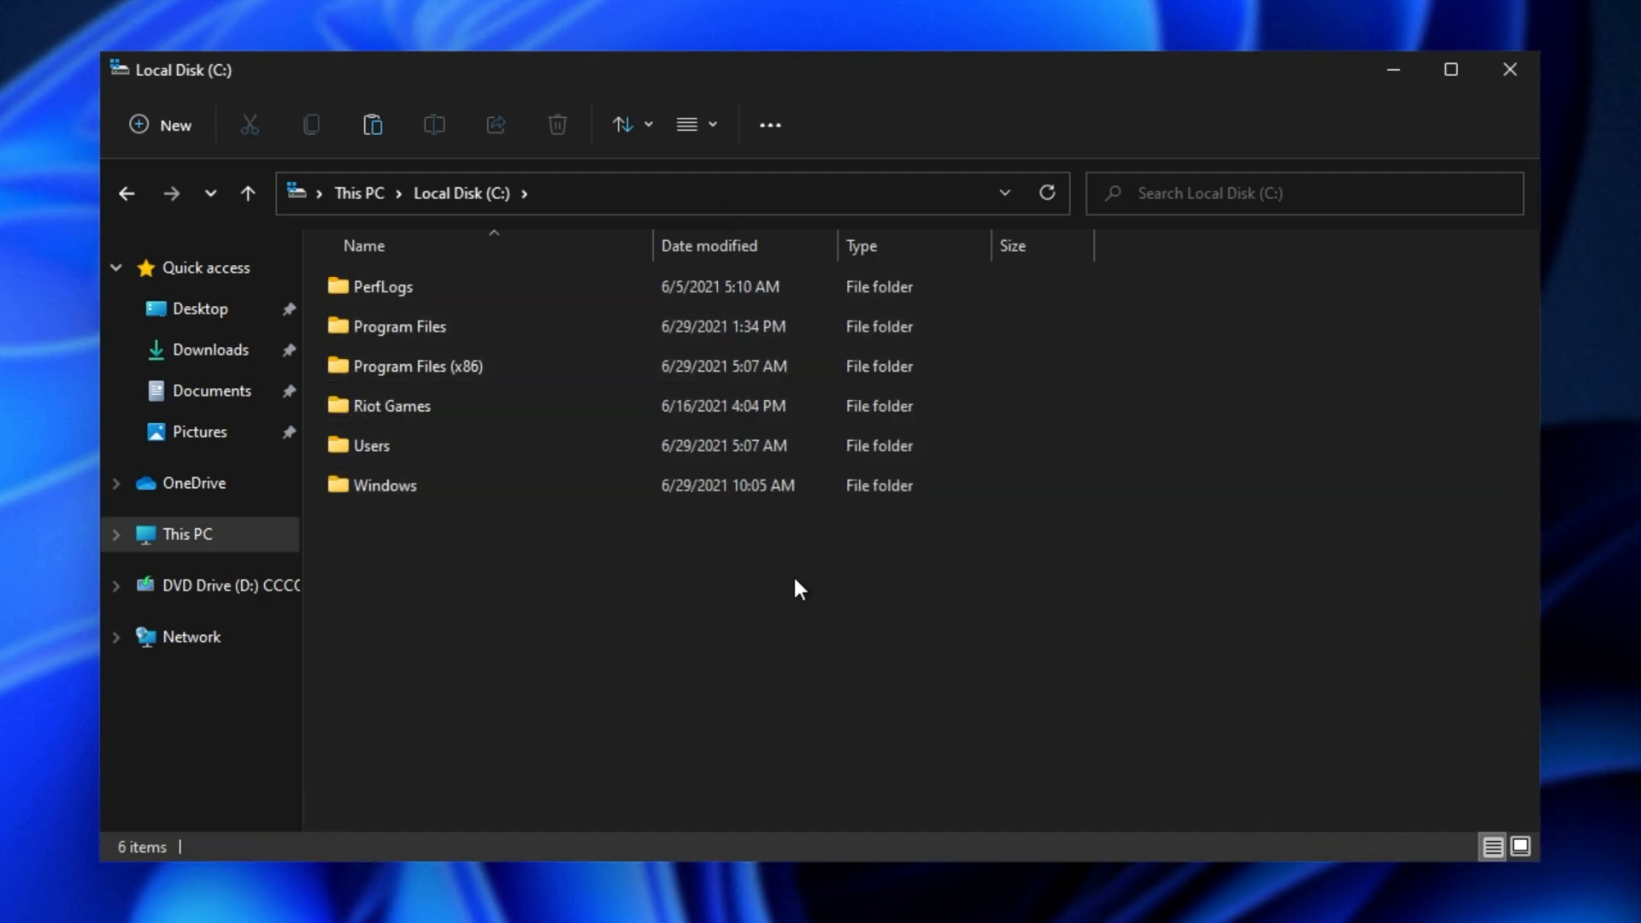
click(417, 366)
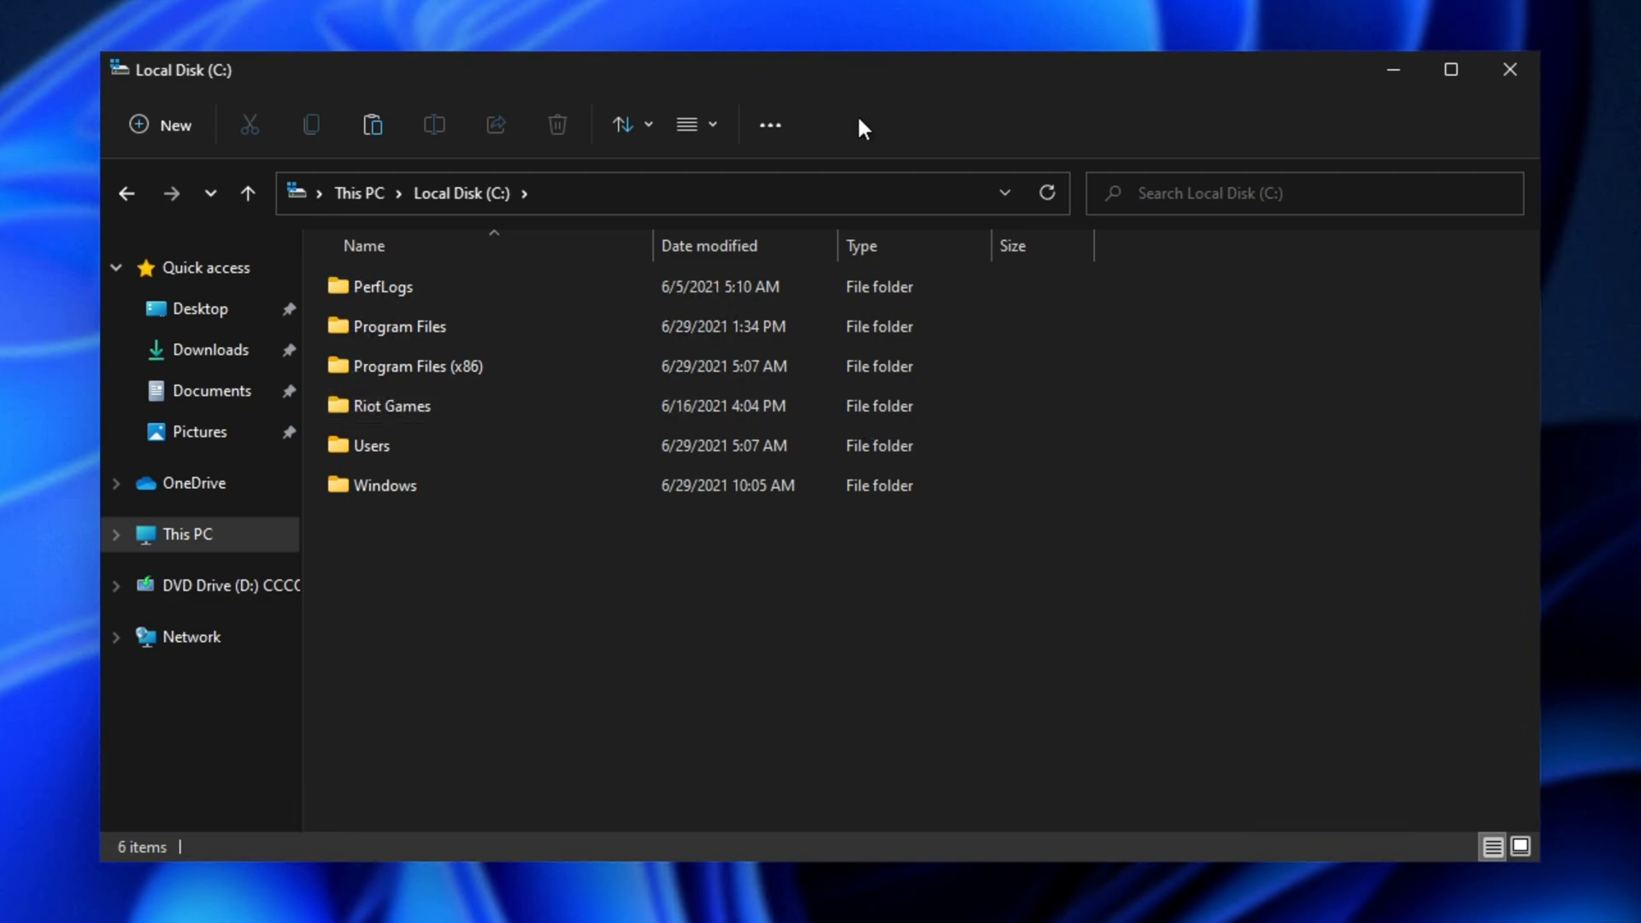
mouse_move(696, 125)
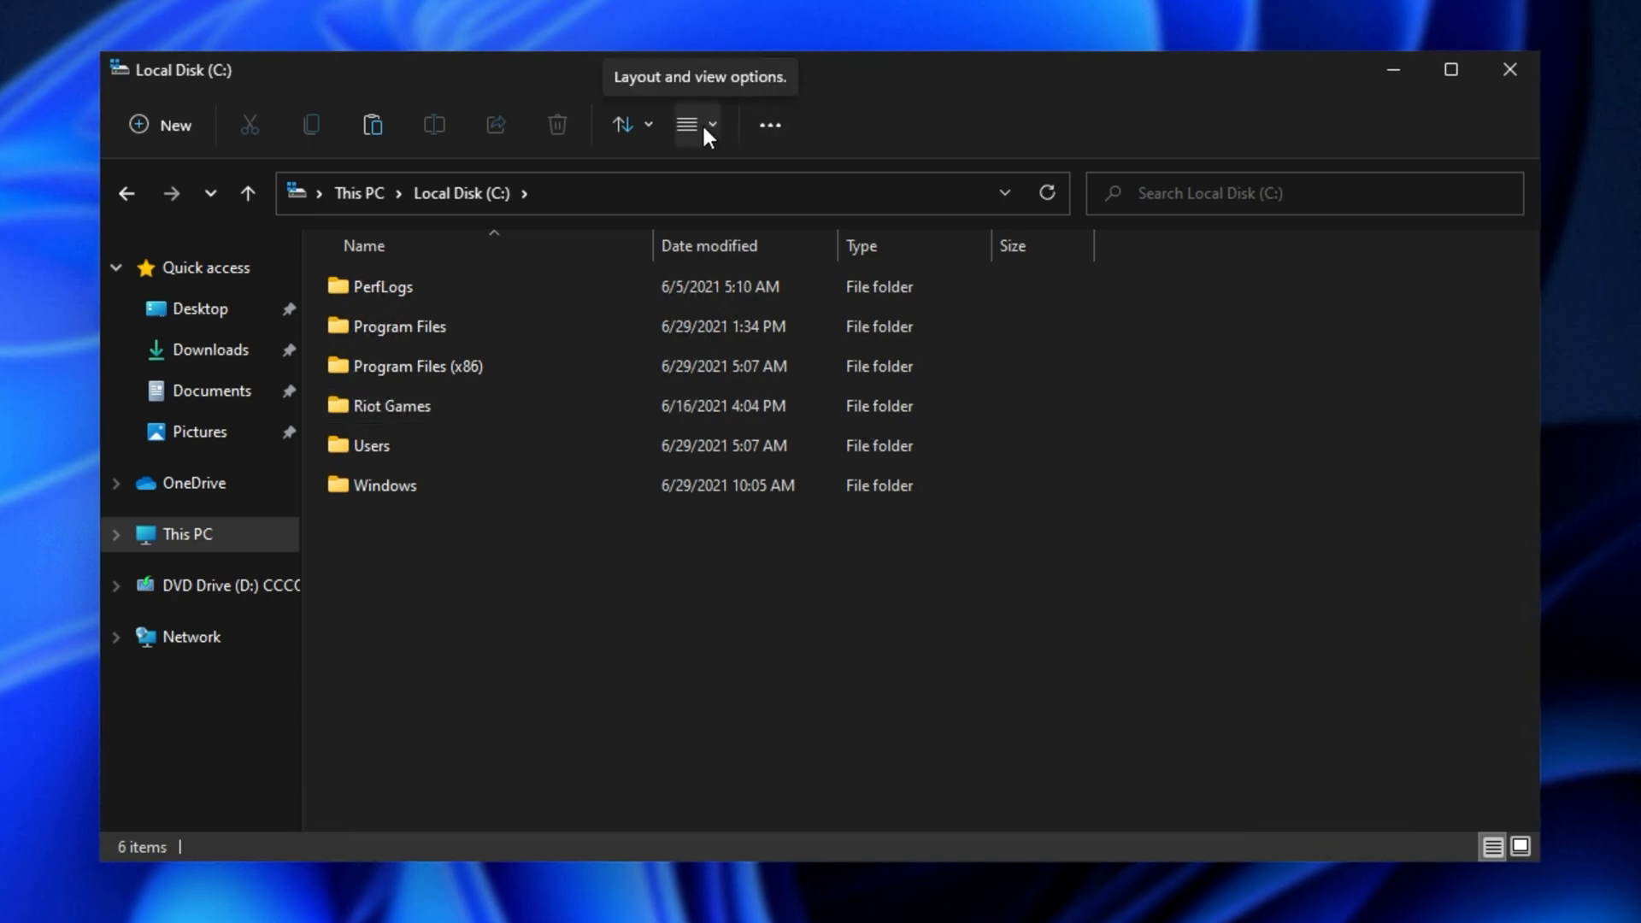
Switch the folder list to Compact view and open Program Files (x86).
click(687, 124)
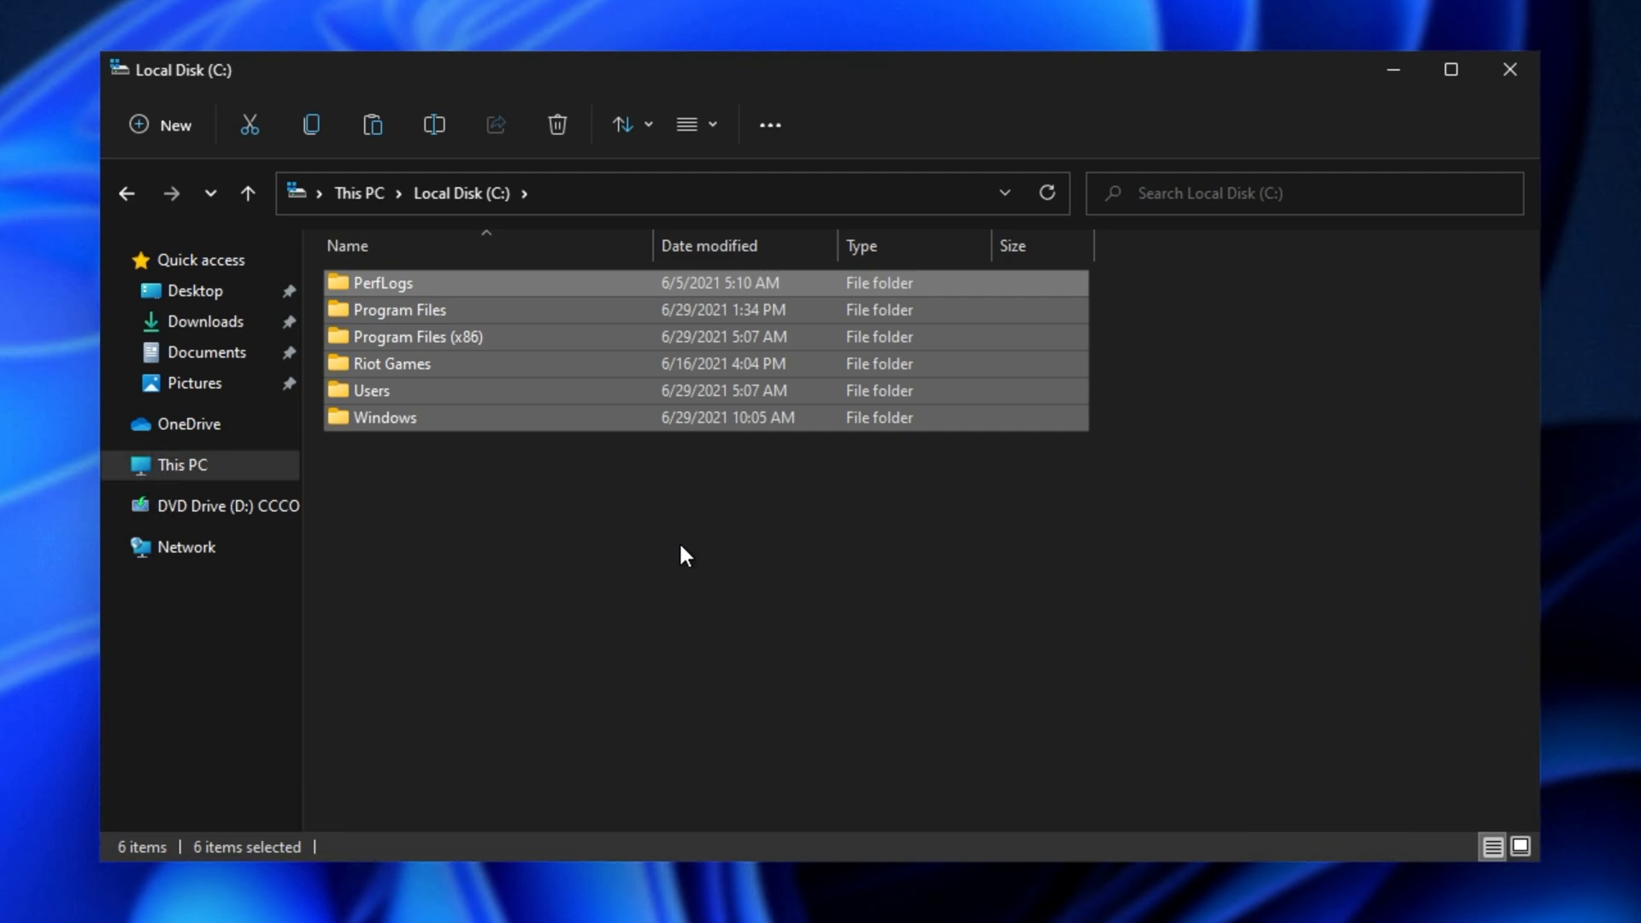
double_click(417, 337)
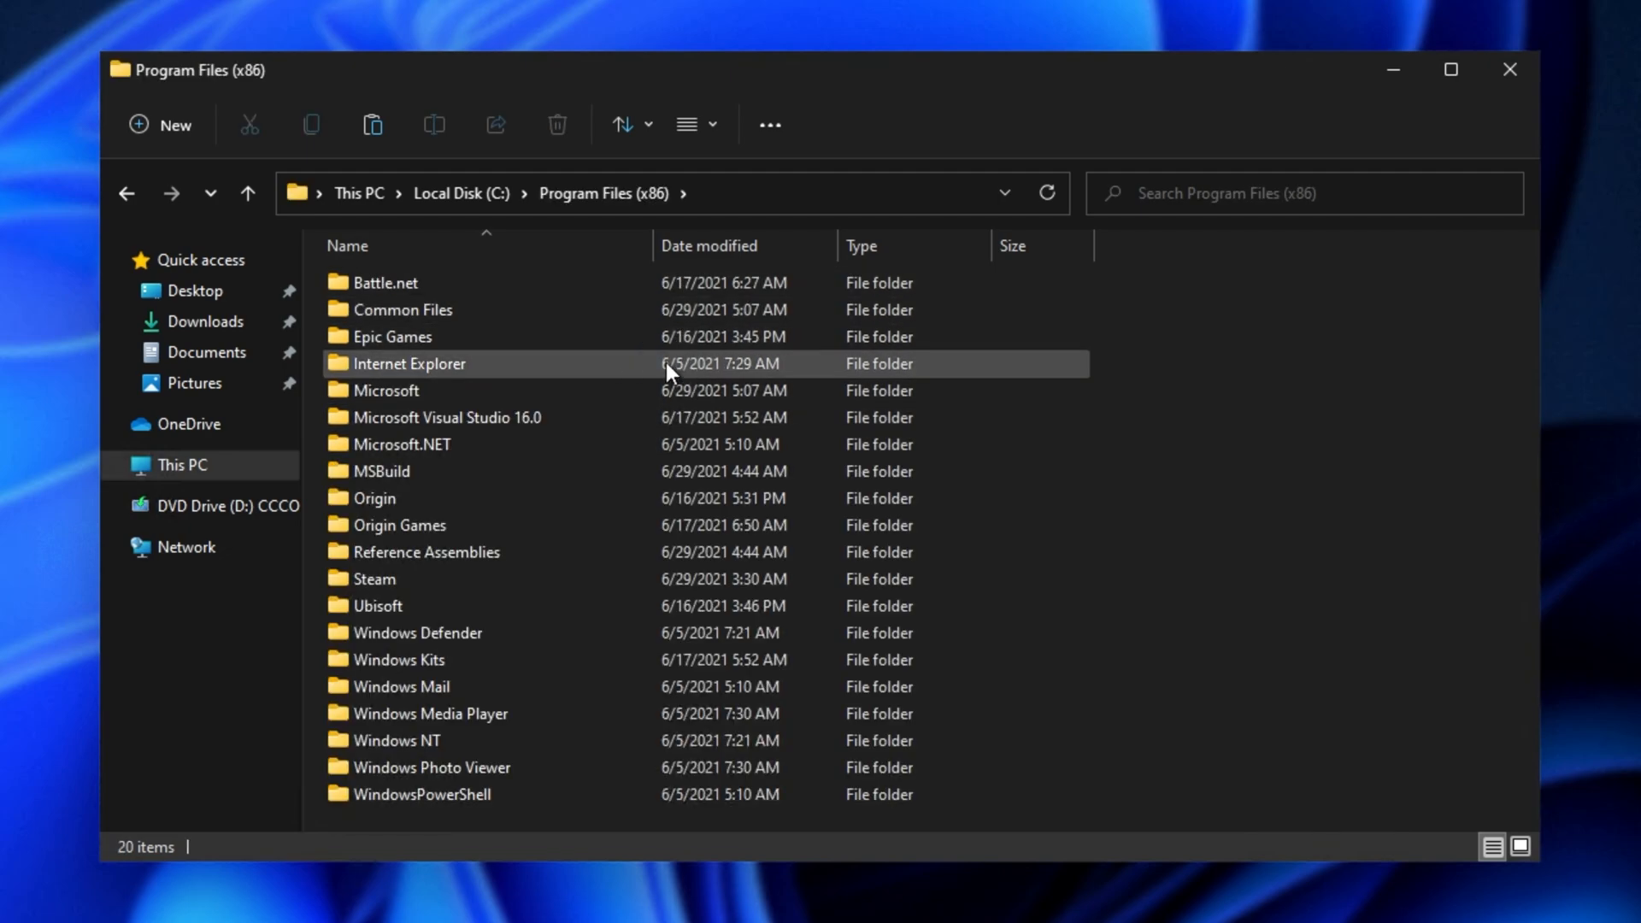
mouse_move(842, 362)
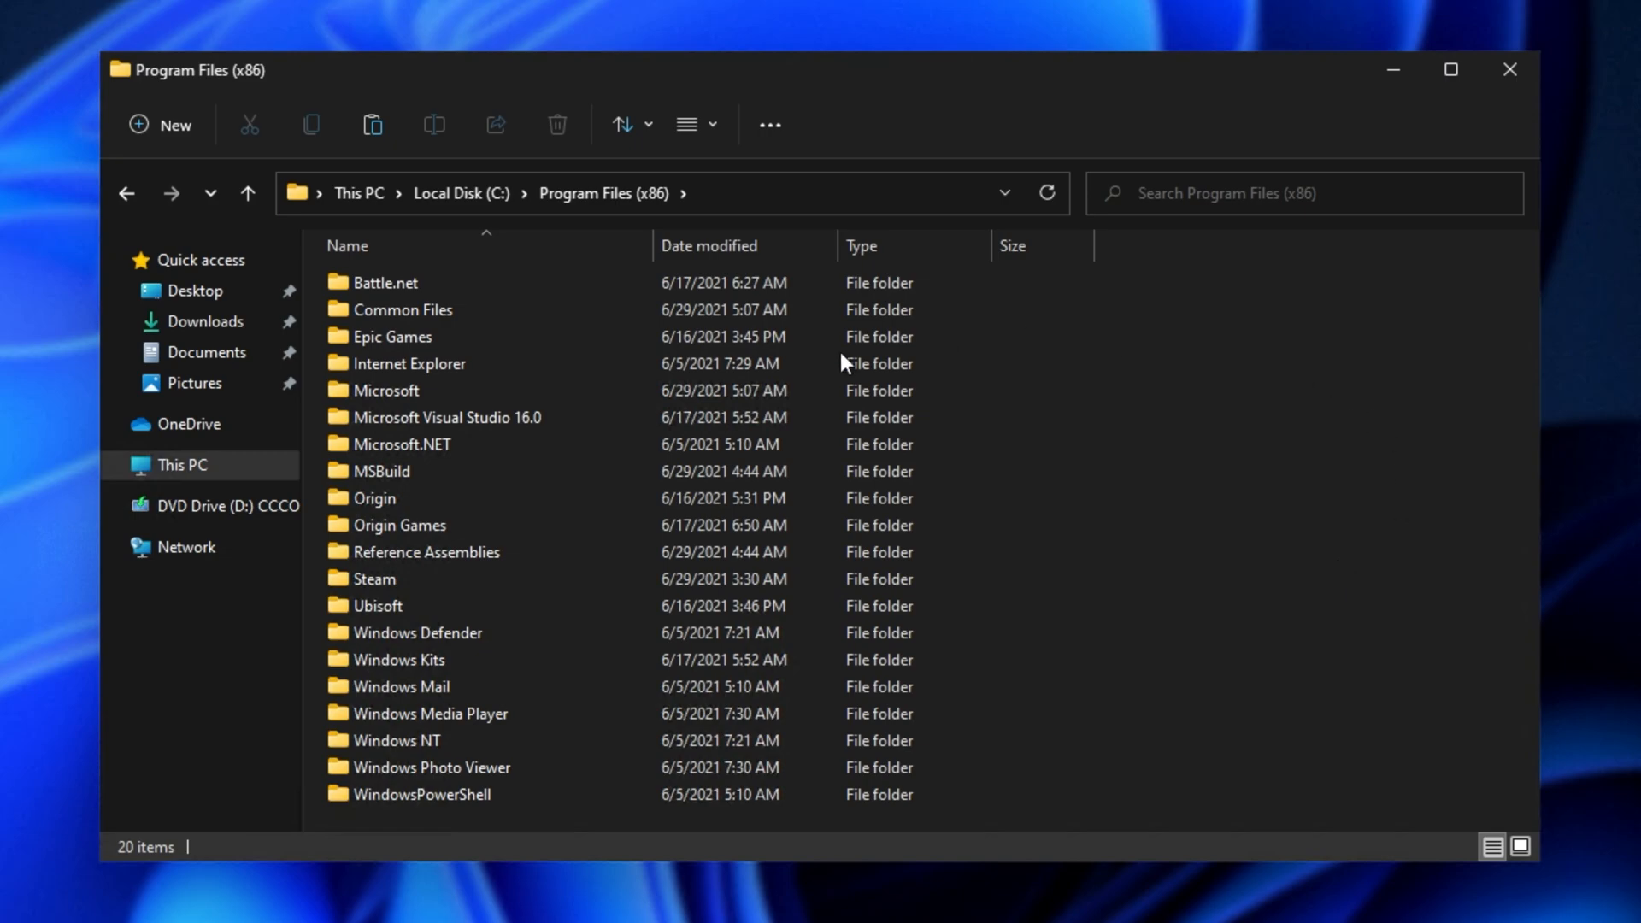
click(687, 125)
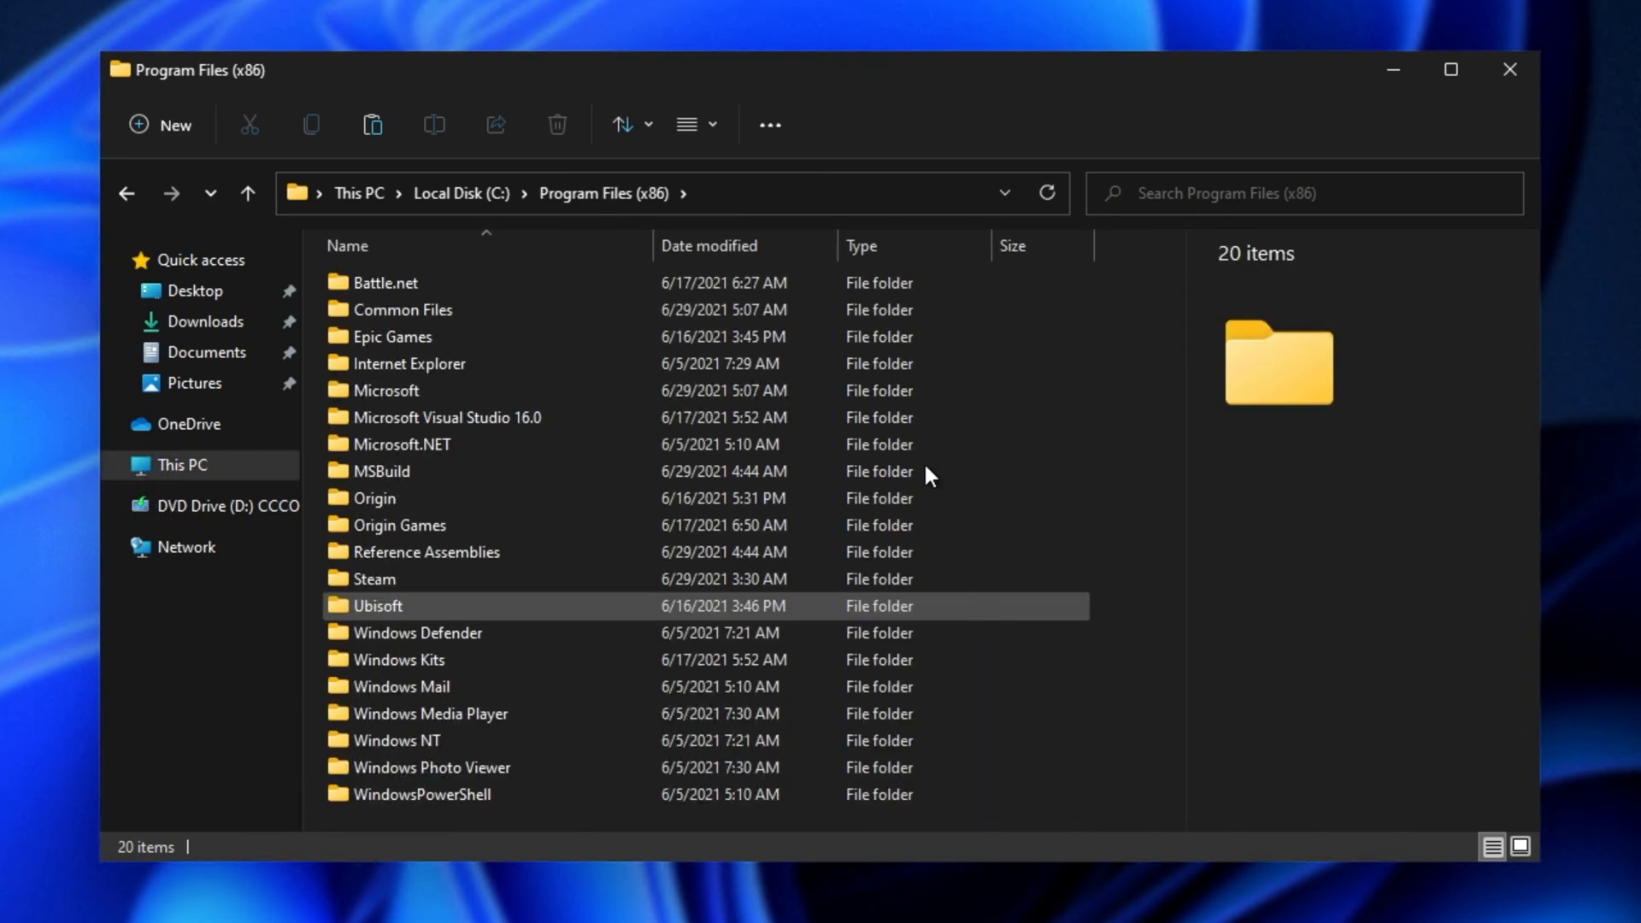
click(395, 445)
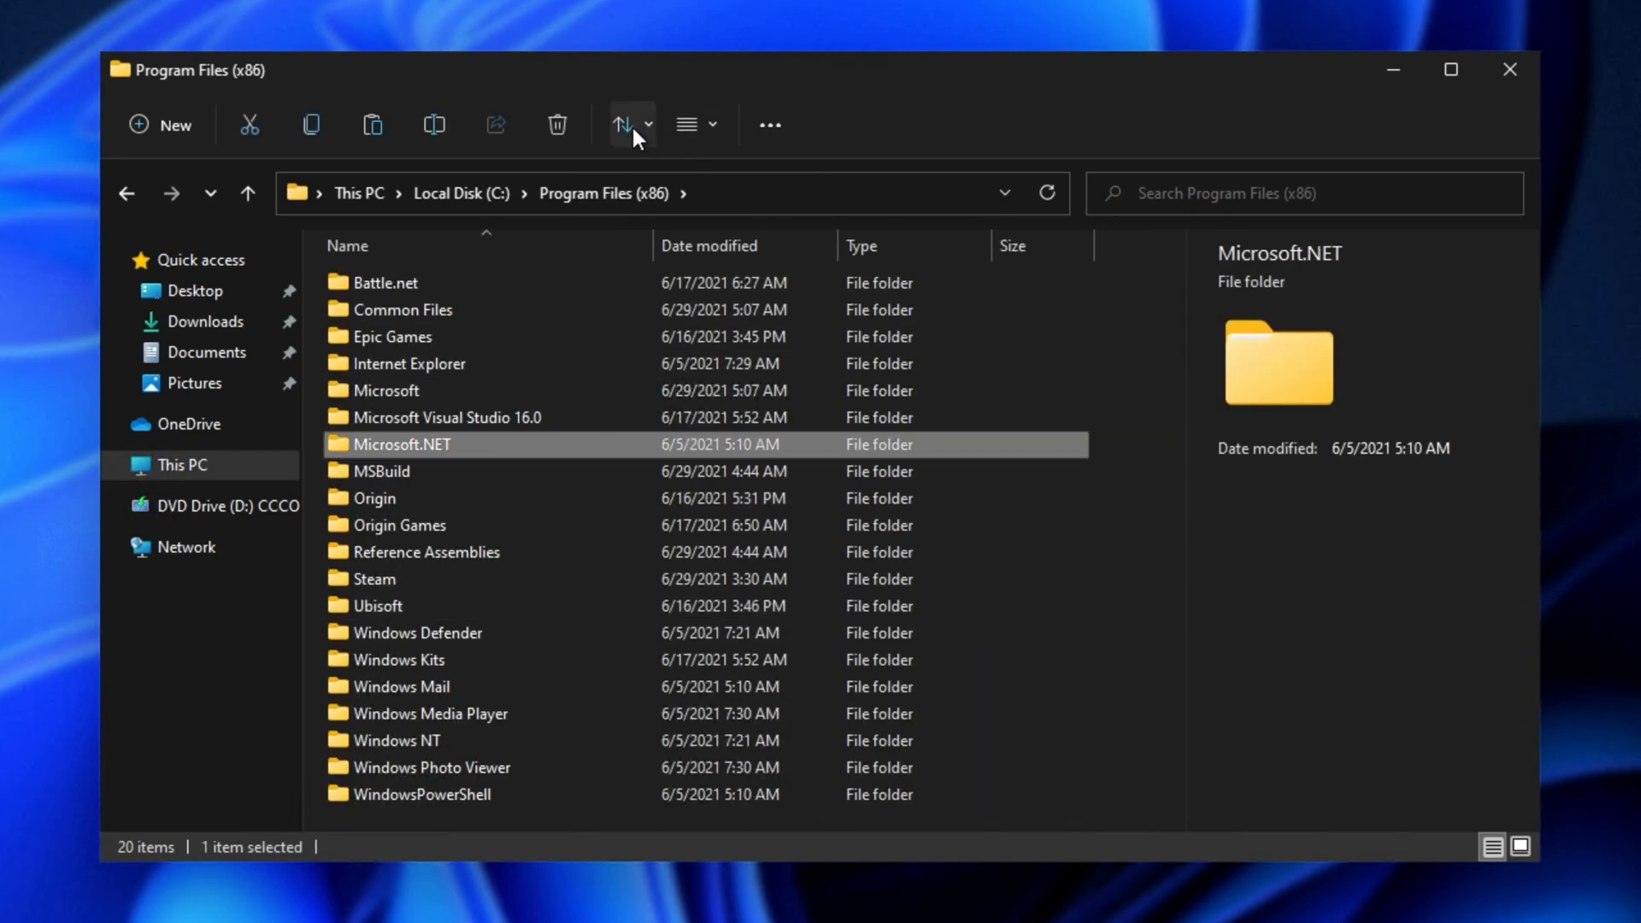
click(687, 123)
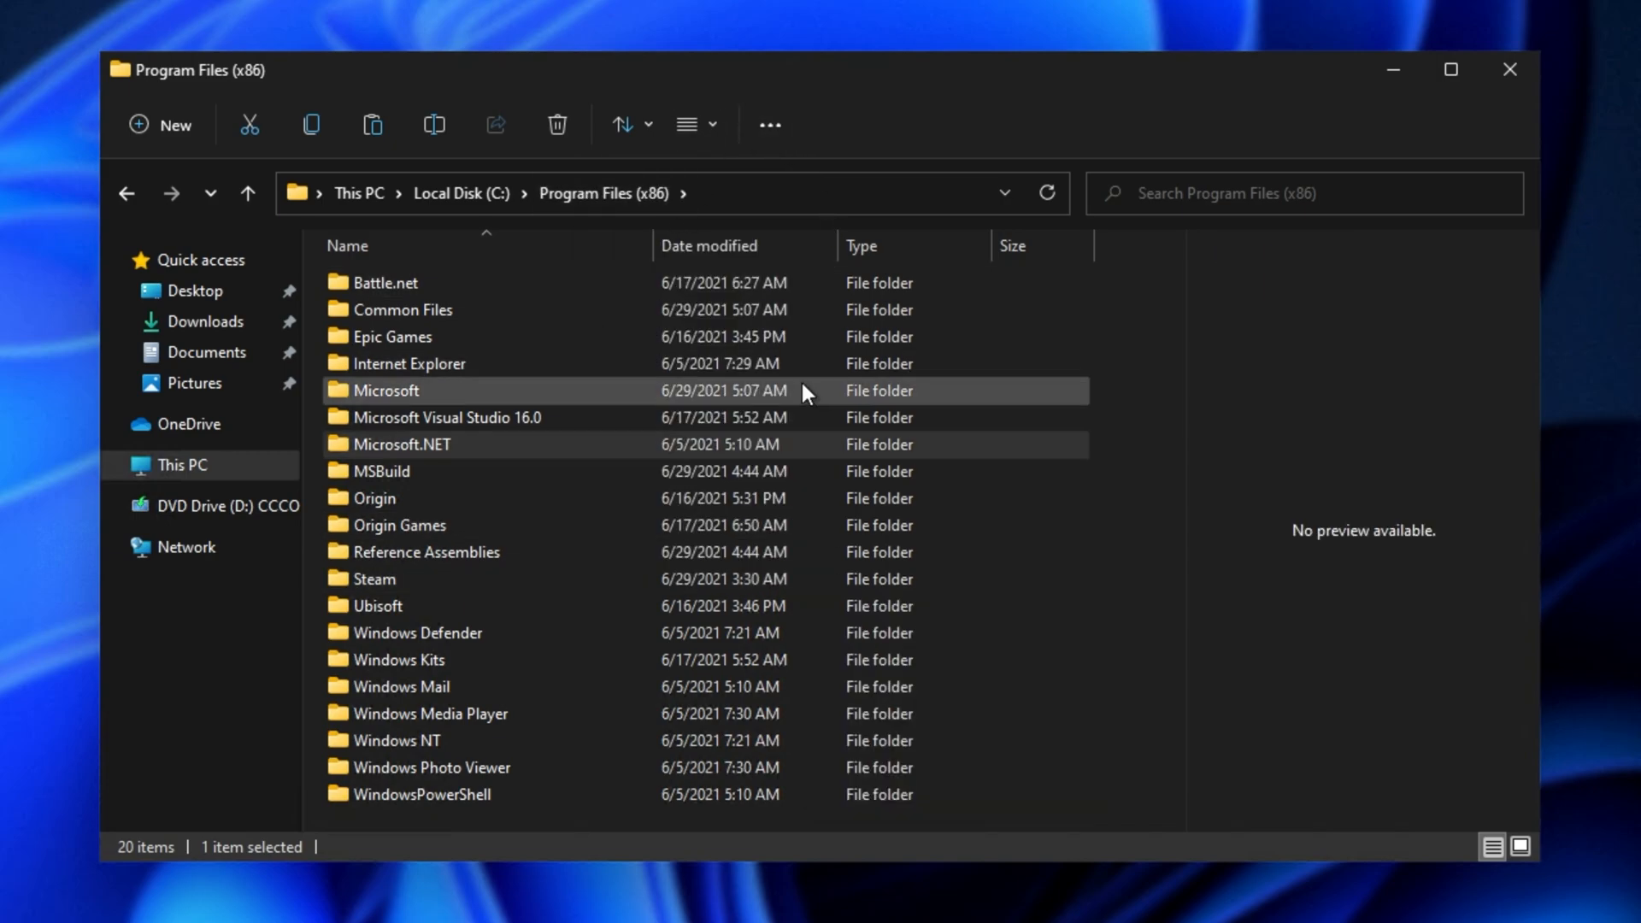
click(687, 125)
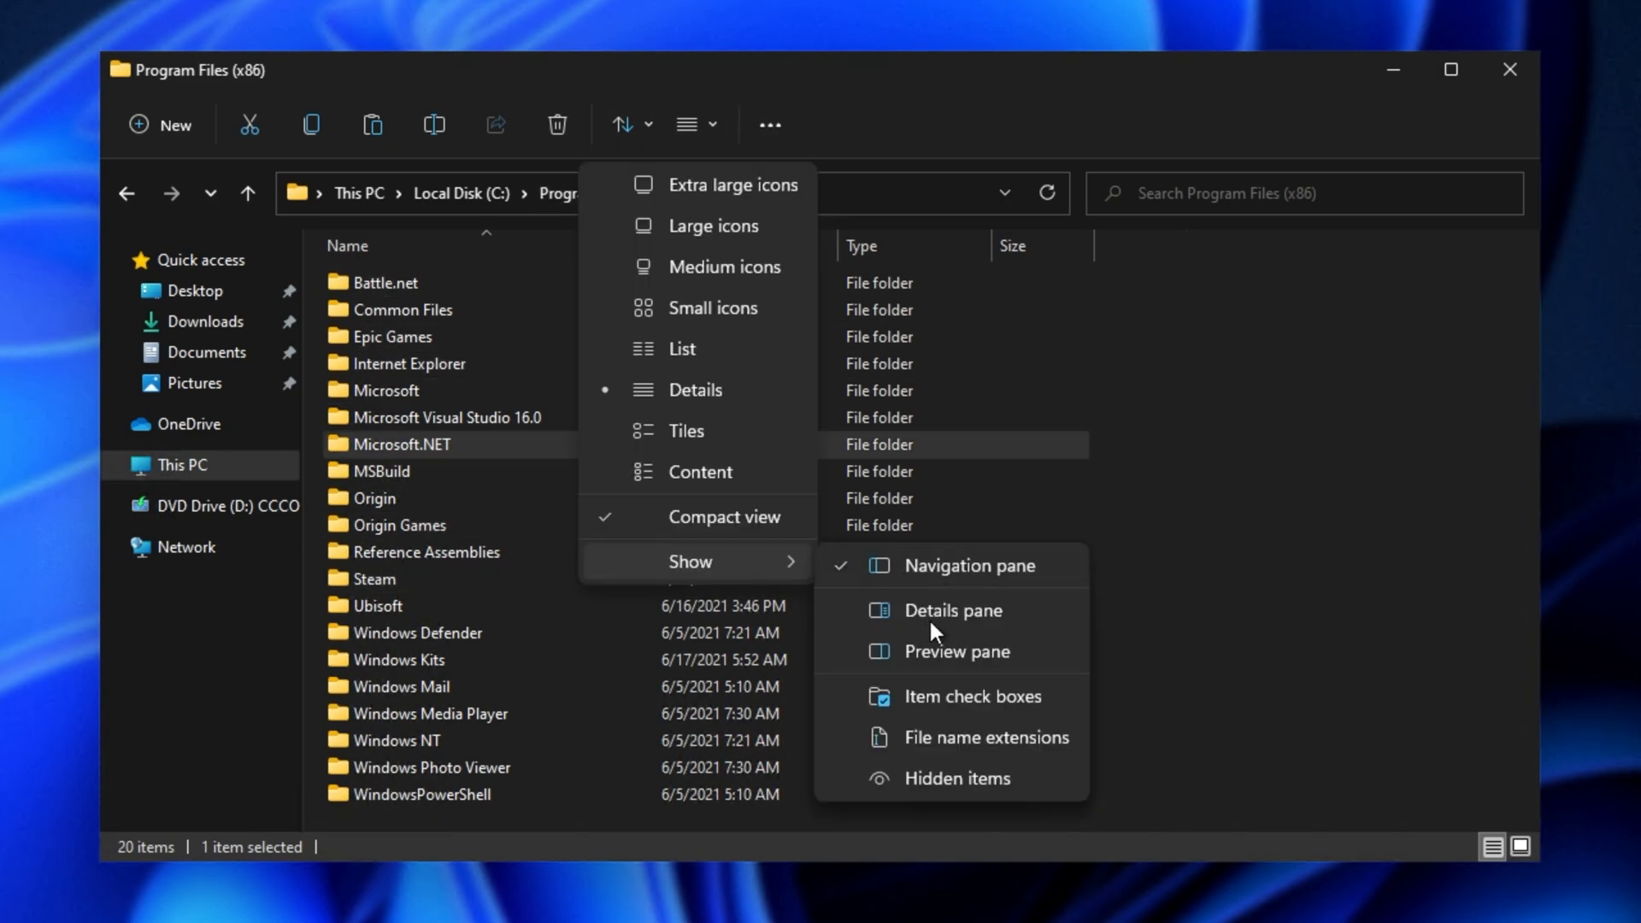
mouse_move(982, 737)
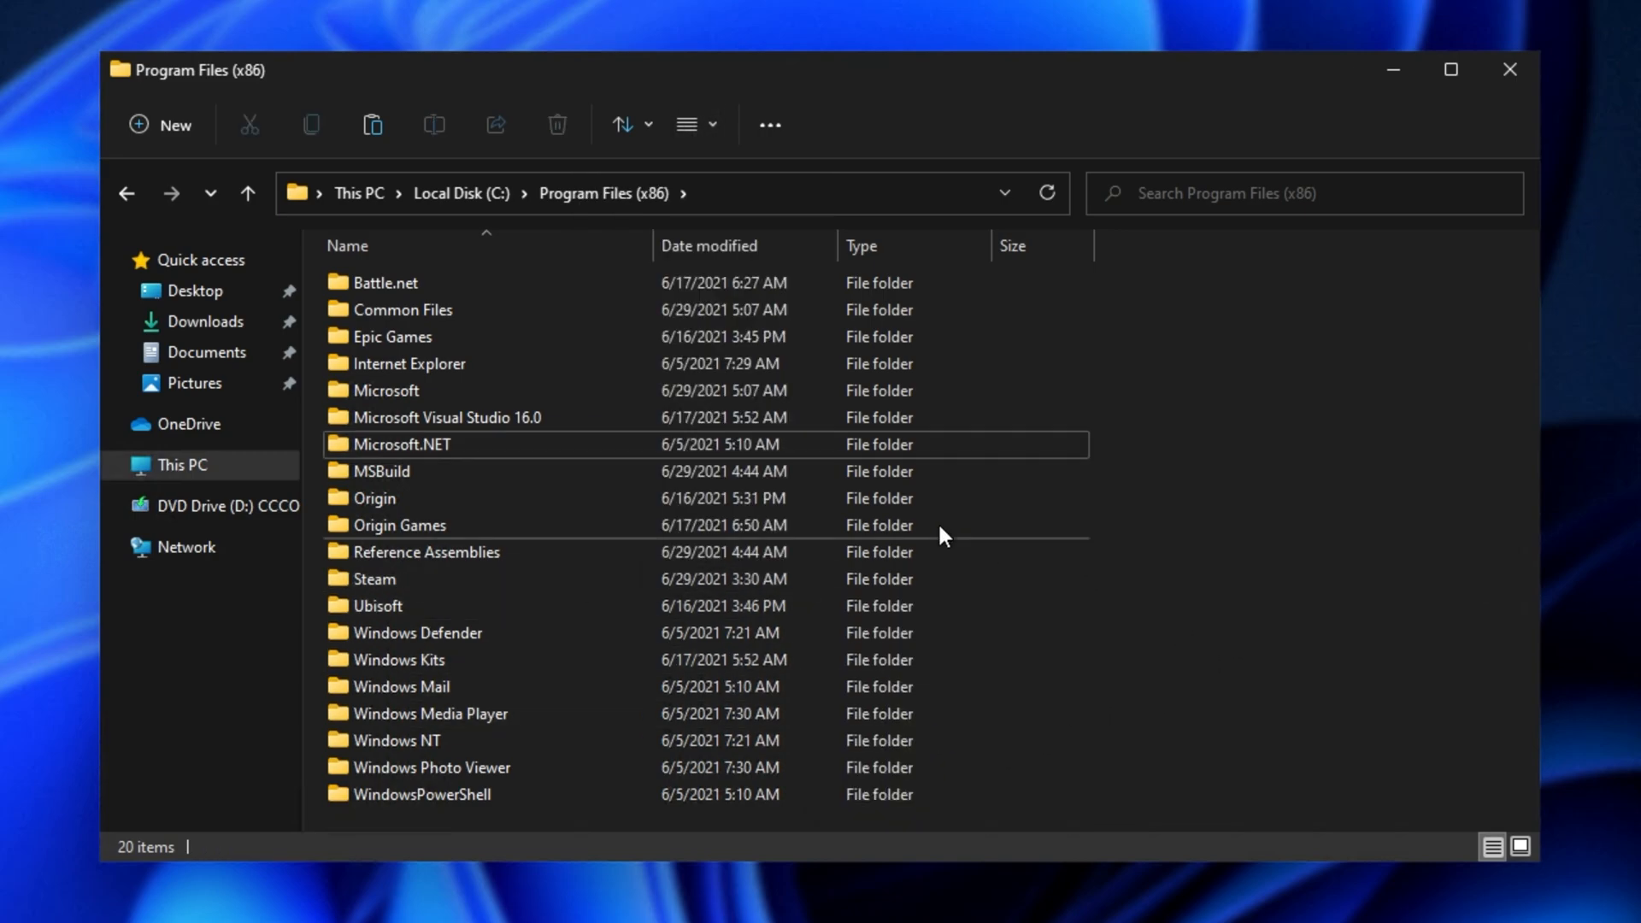
click(207, 321)
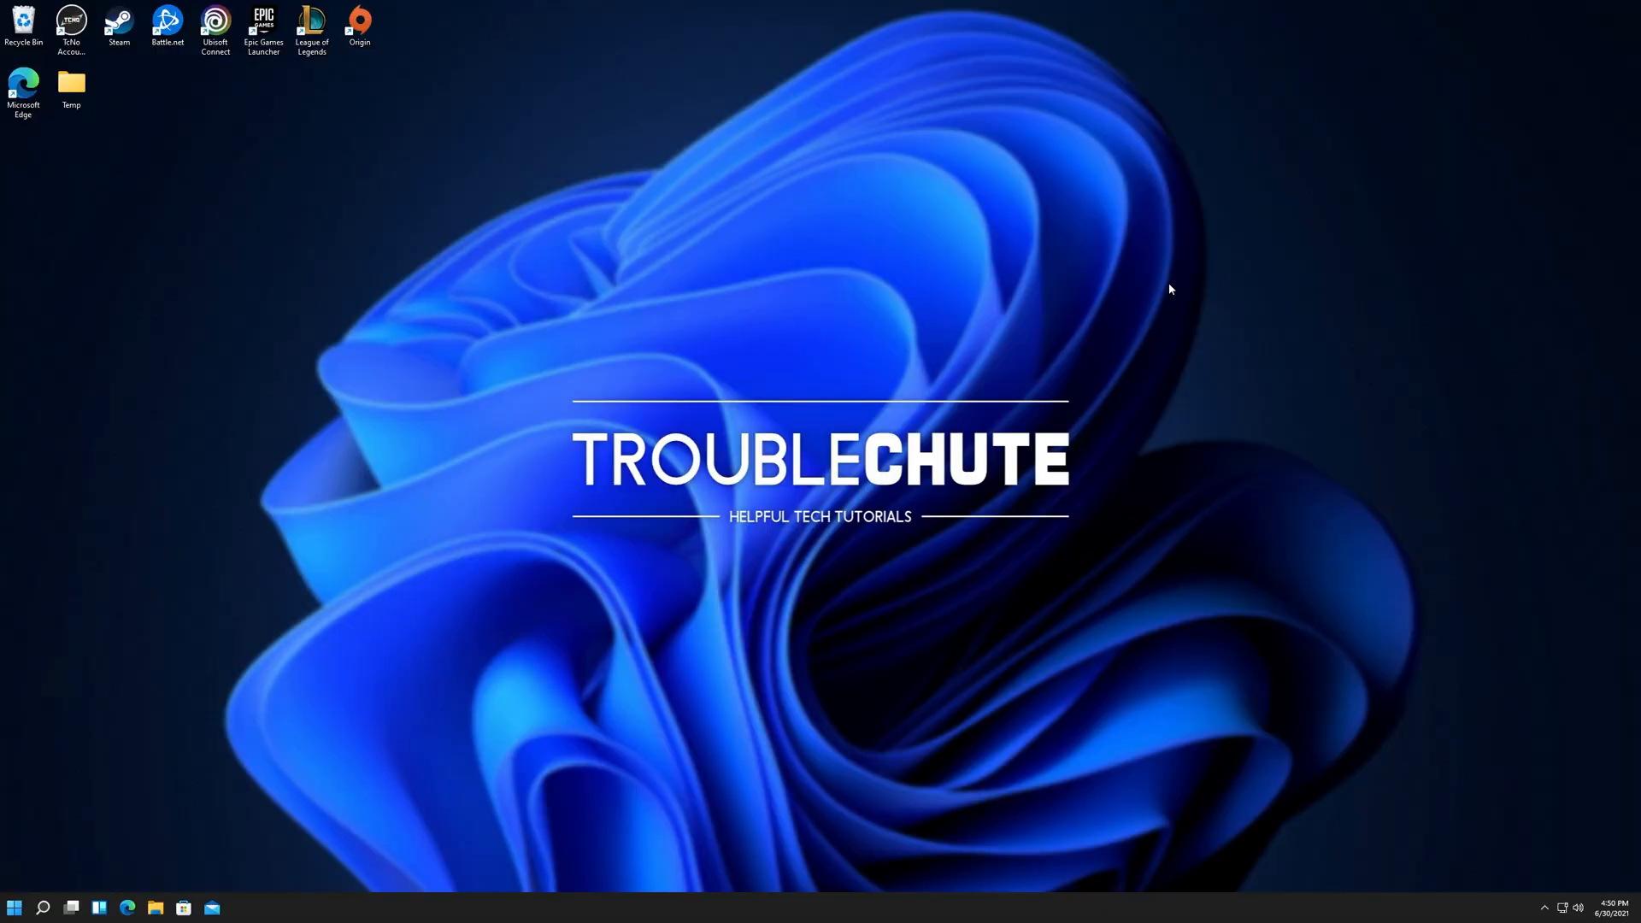
mouse_move(1195, 284)
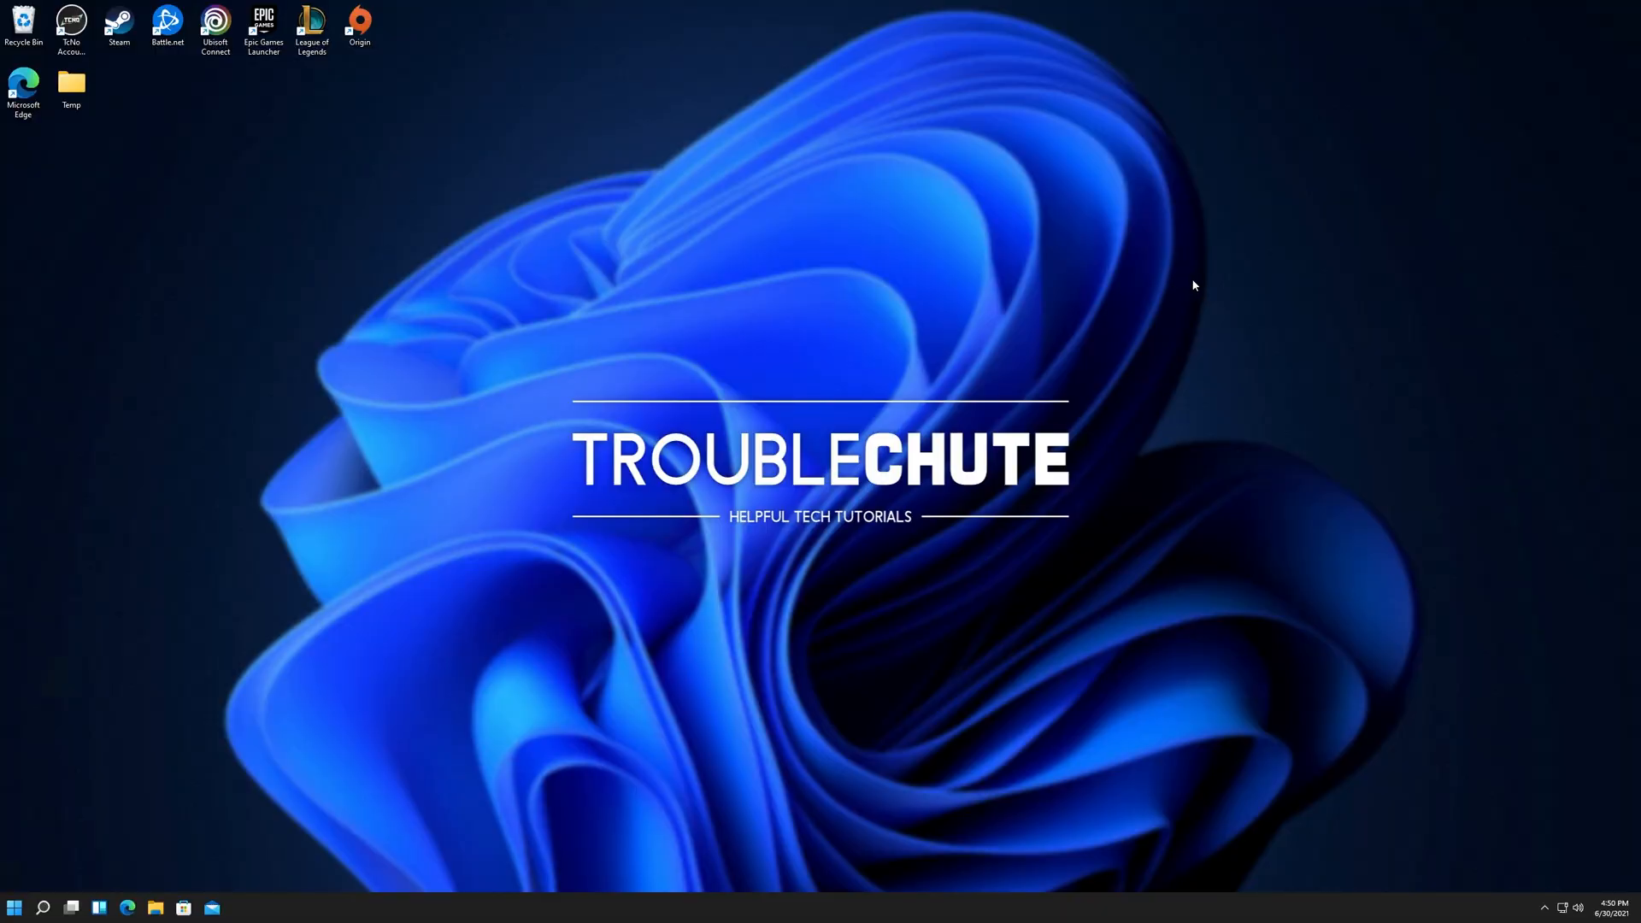